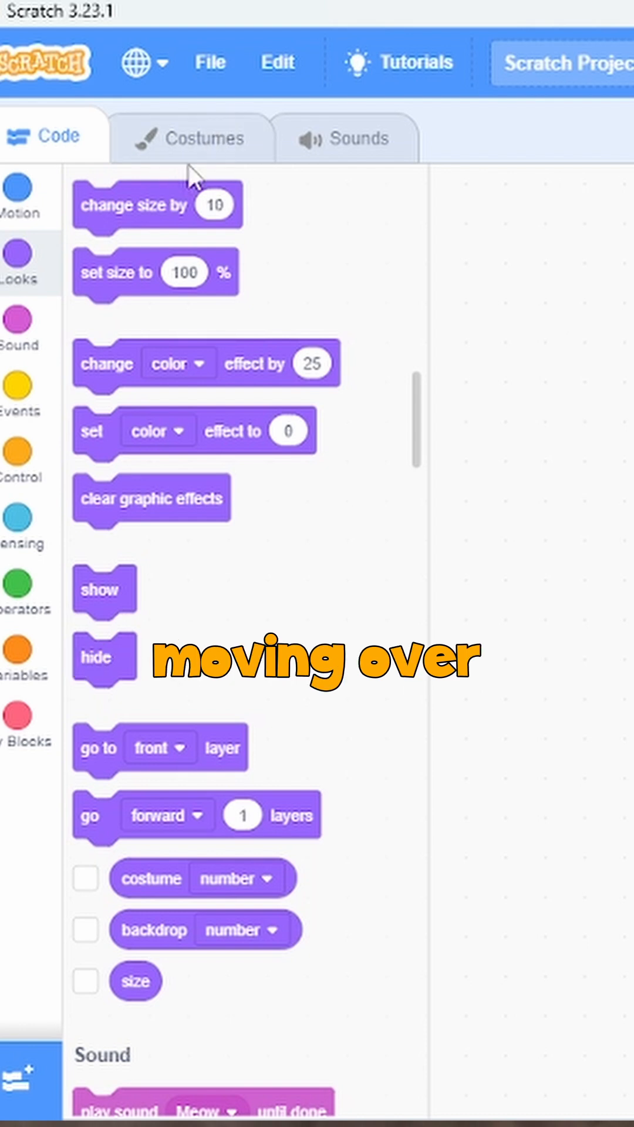
- Open the cat sprite's first costume in the Costumes paint editor
click(194, 137)
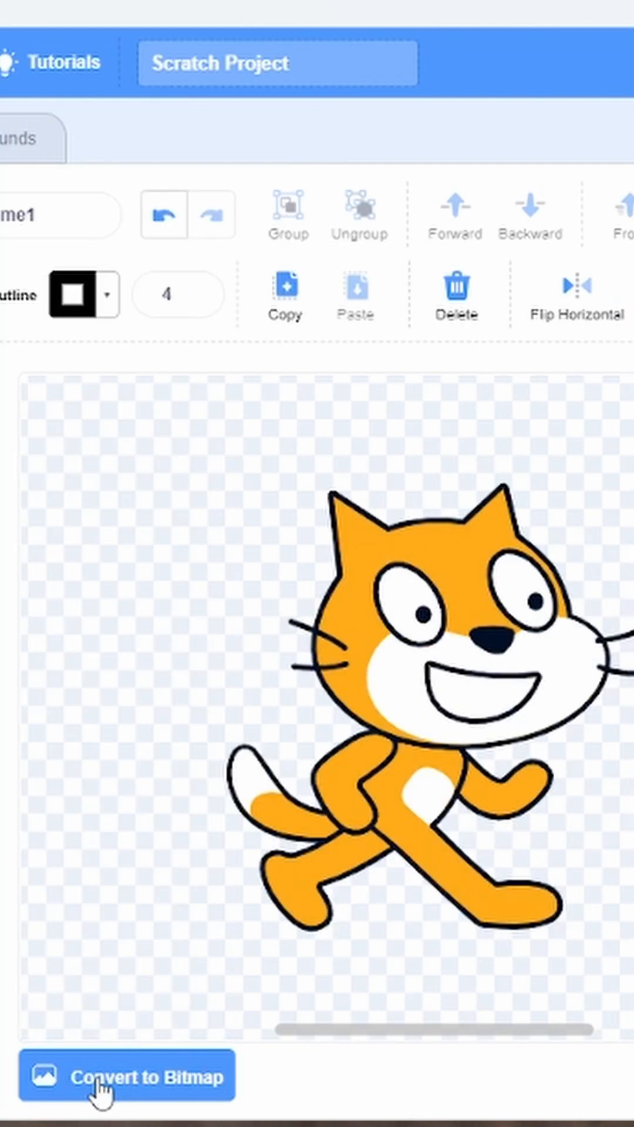
- Convert the cat costume to bitmap, then switch it back to vector
click(128, 1075)
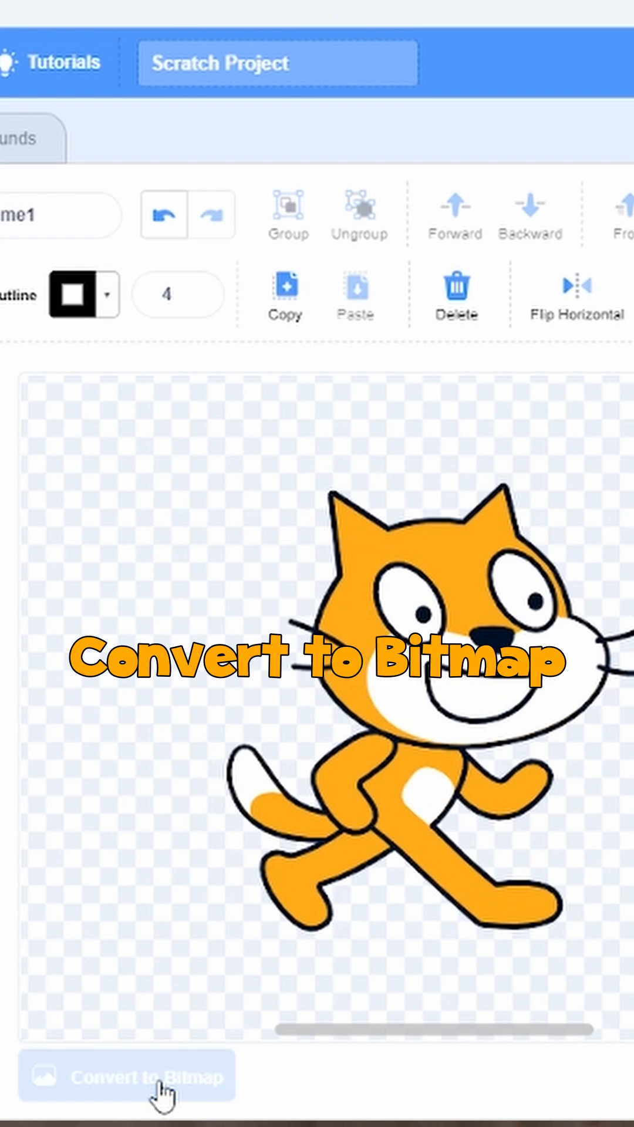
click(128, 1074)
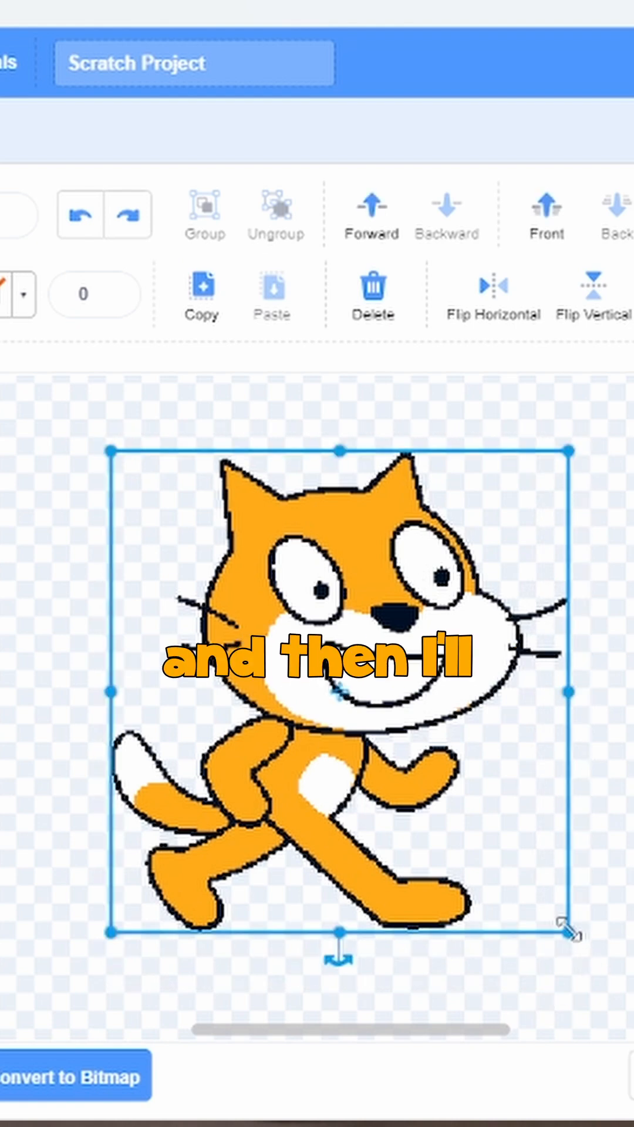
- Drag the cat's corner handle inward to shrink it to about half size
drag(568, 932, 363, 708)
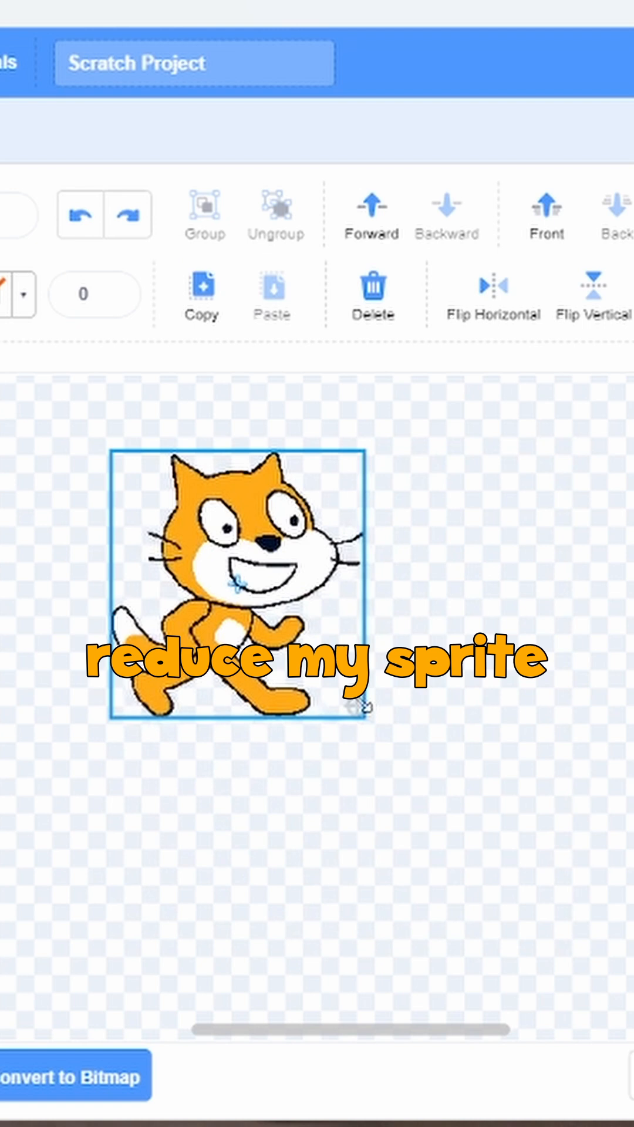